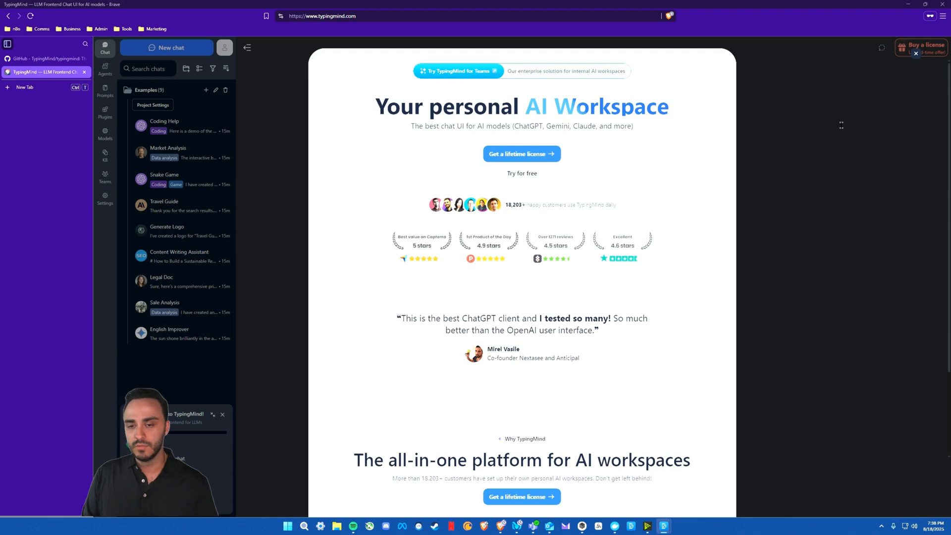
Step: Scroll the typingmind.com homepage past testimonials to the all-in-one platform feature grid
scroll("down", 3)
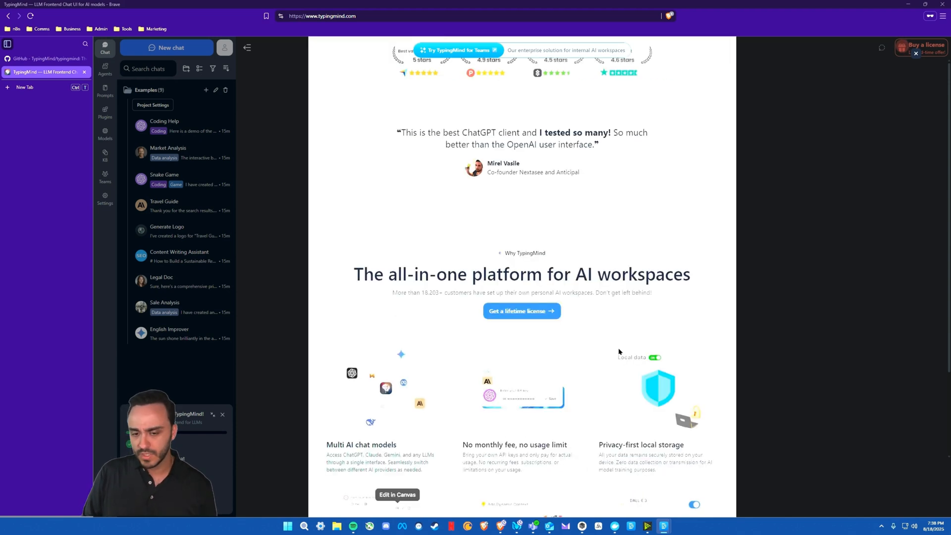
scroll("down", 3)
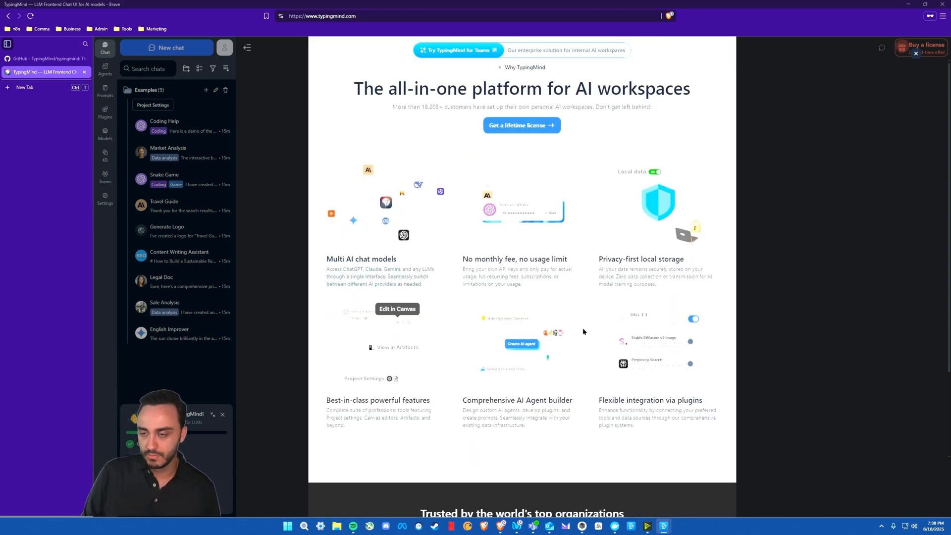
scroll("up", 3)
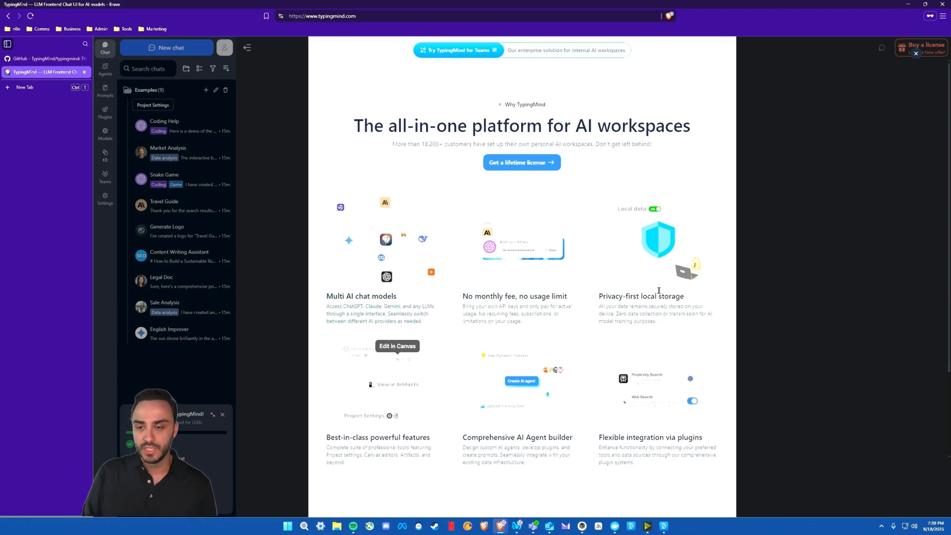
scroll("down", 3)
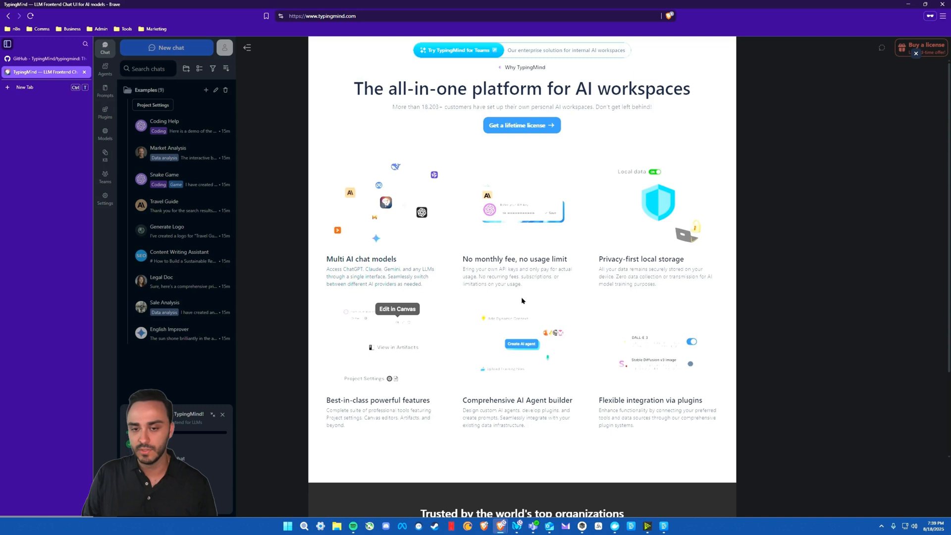
scroll("down", 3)
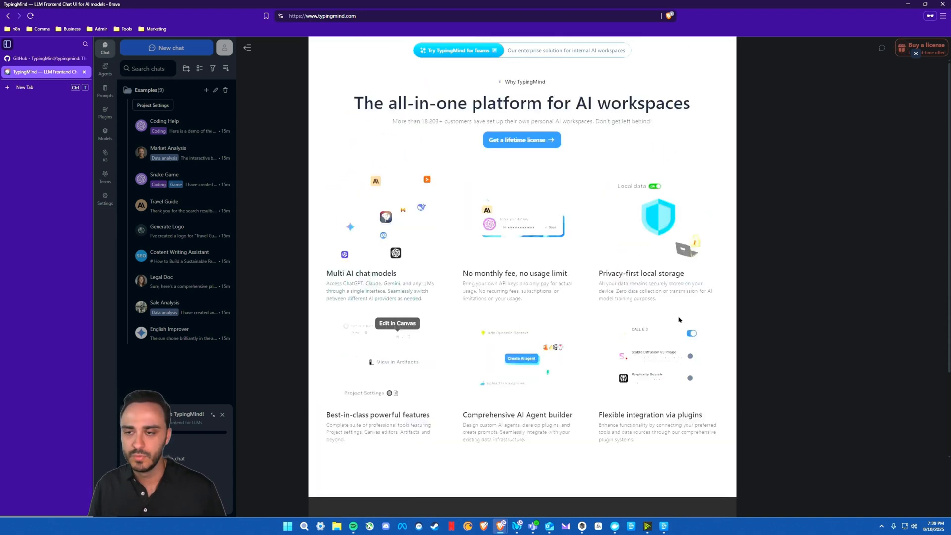
scroll("up", 3)
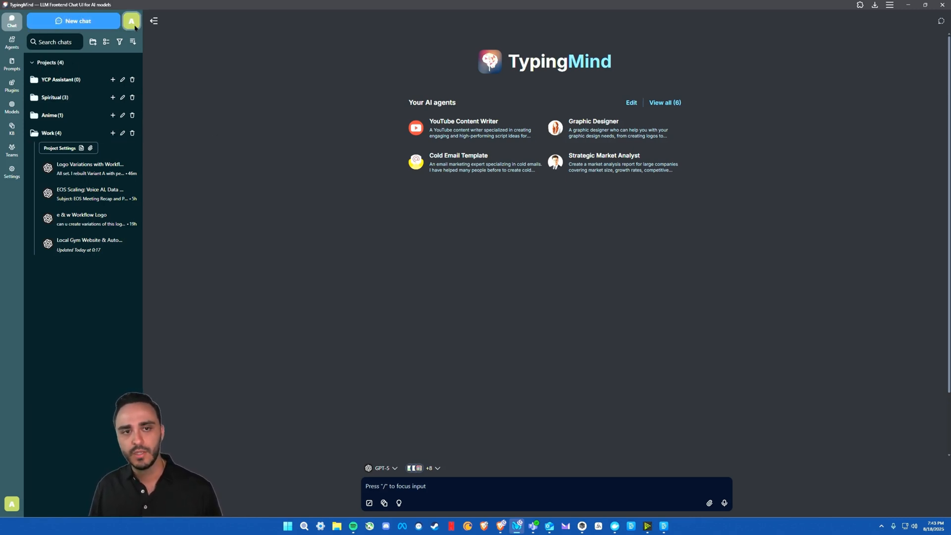
Step: Review the Chat Profiles panel, close it, and expand the YCP Assistant project folder
left_click(132, 21)
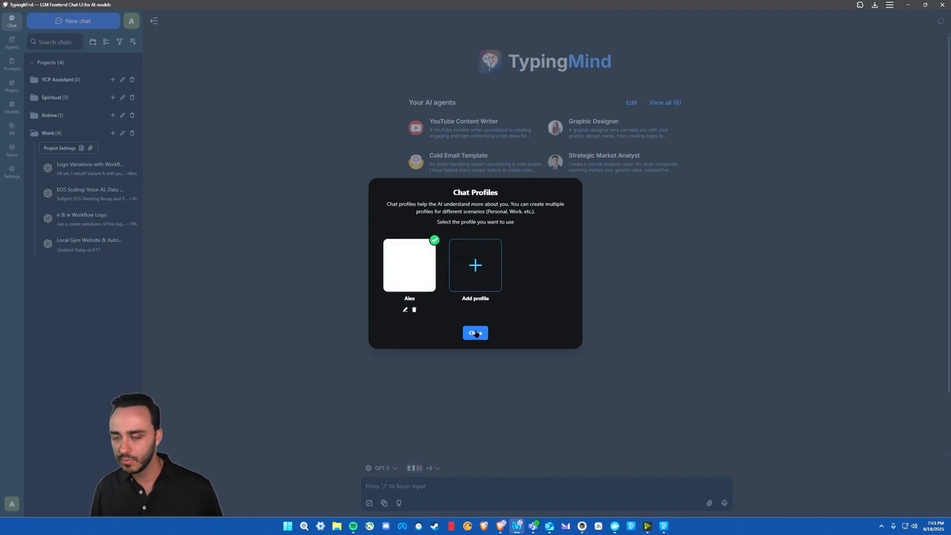
left_click(475, 332)
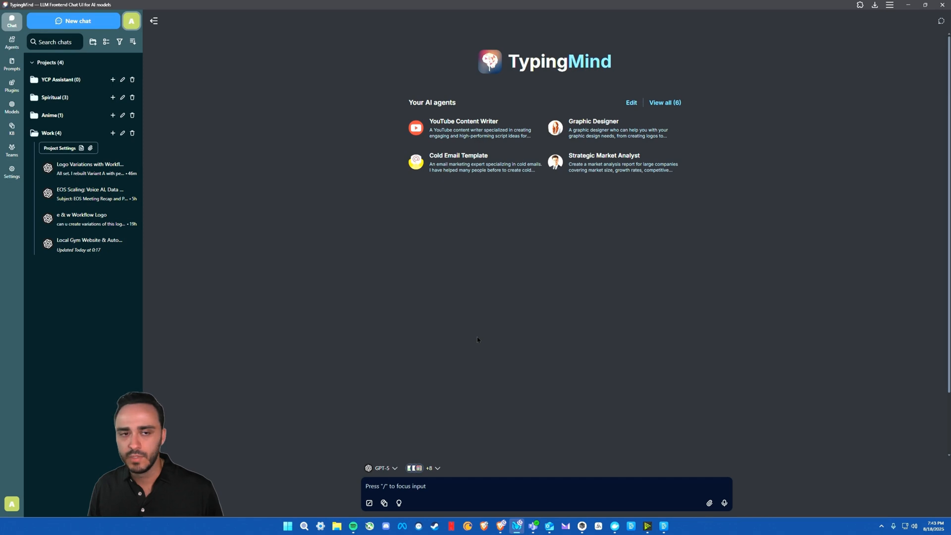
left_click(57, 79)
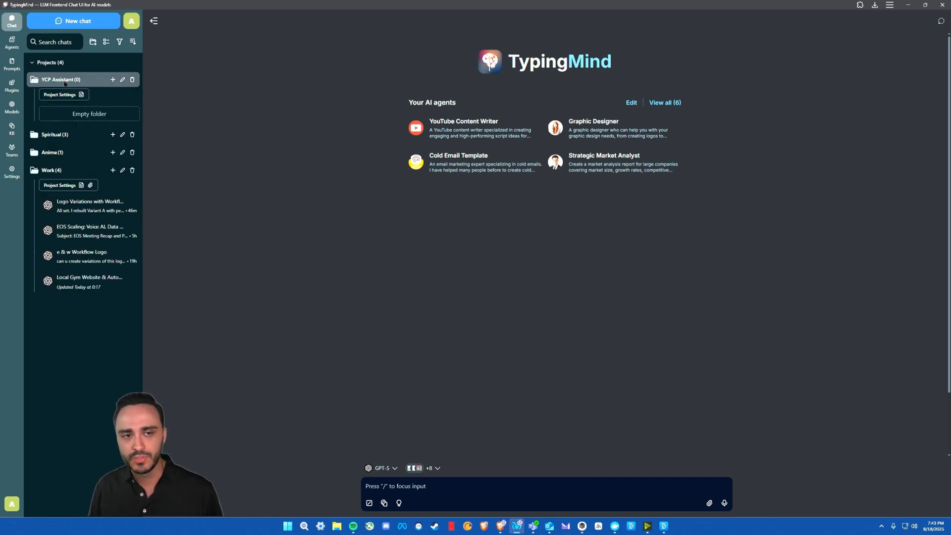
left_click(59, 94)
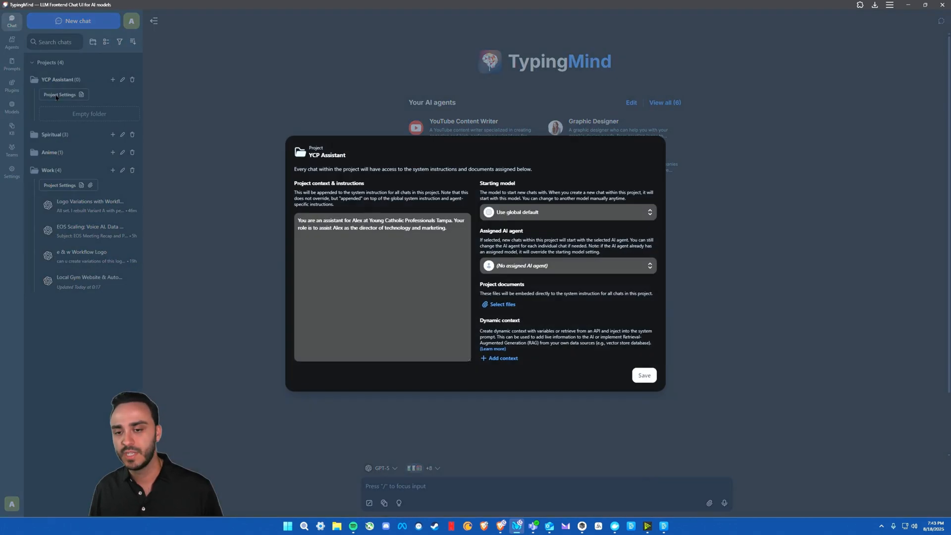
left_click(365, 248)
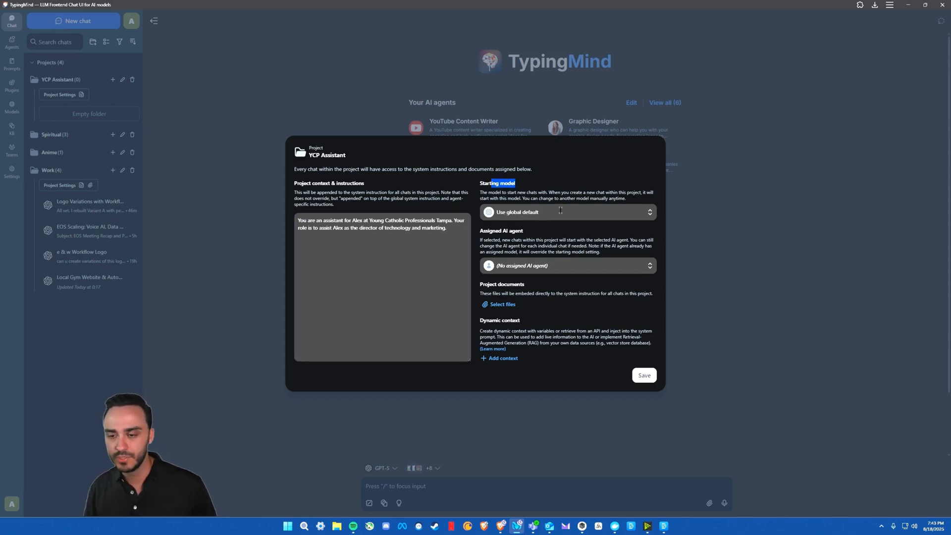
left_click(567, 266)
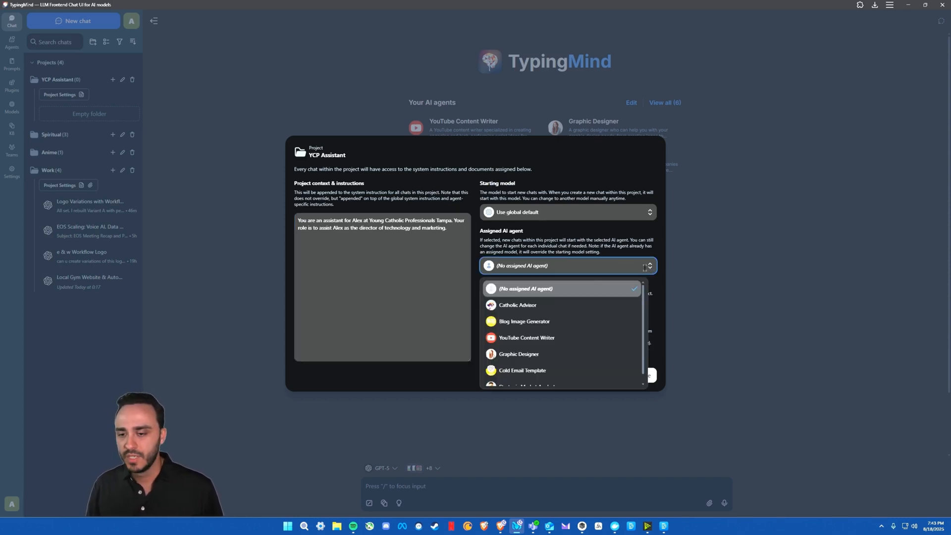
left_click(525, 289)
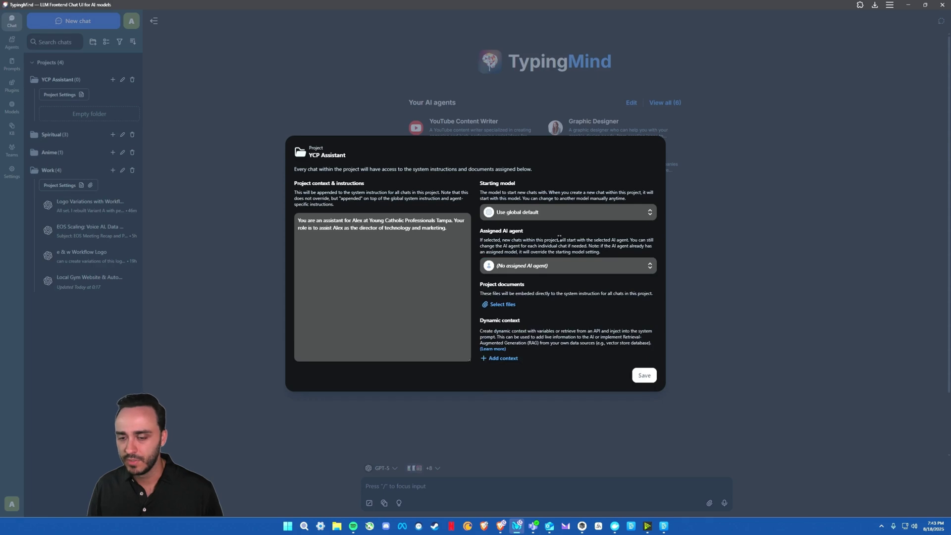
left_click(644, 374)
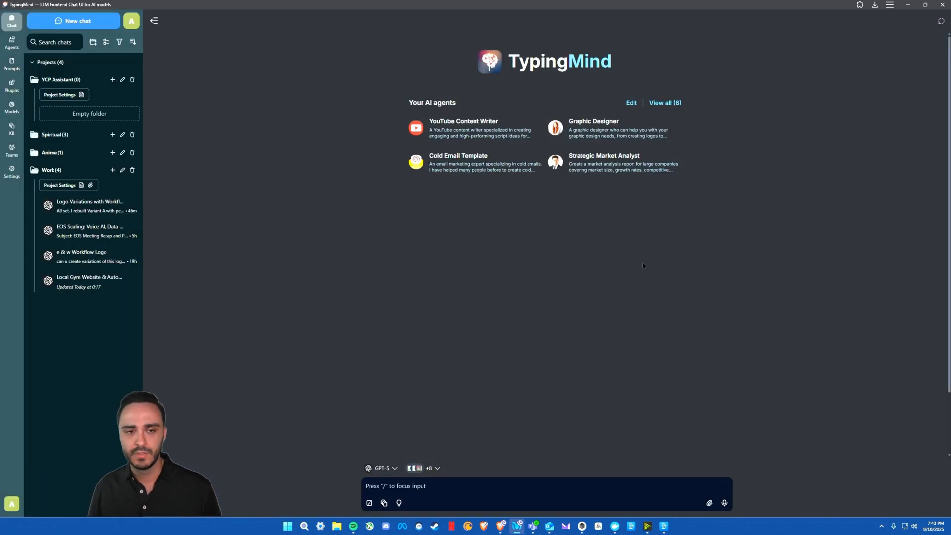
mouse_move(84, 206)
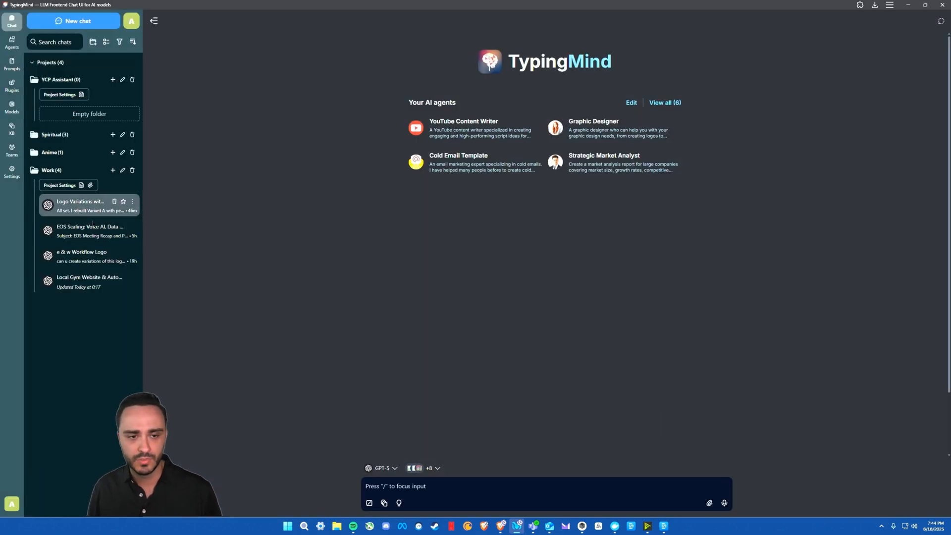
Step: Read through the Logo Variations chat and dismiss the canvas rewrite suggestions
left_click(81, 204)
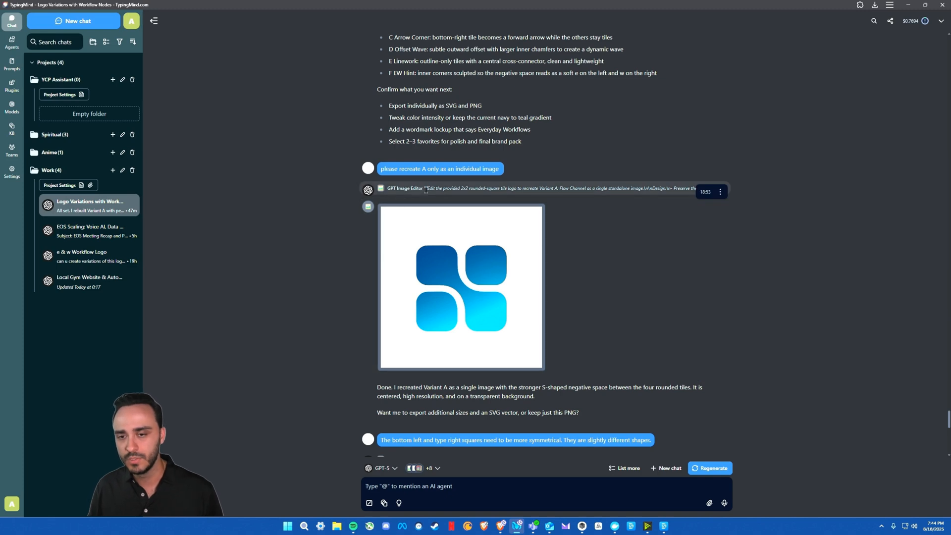
scroll("down", 3)
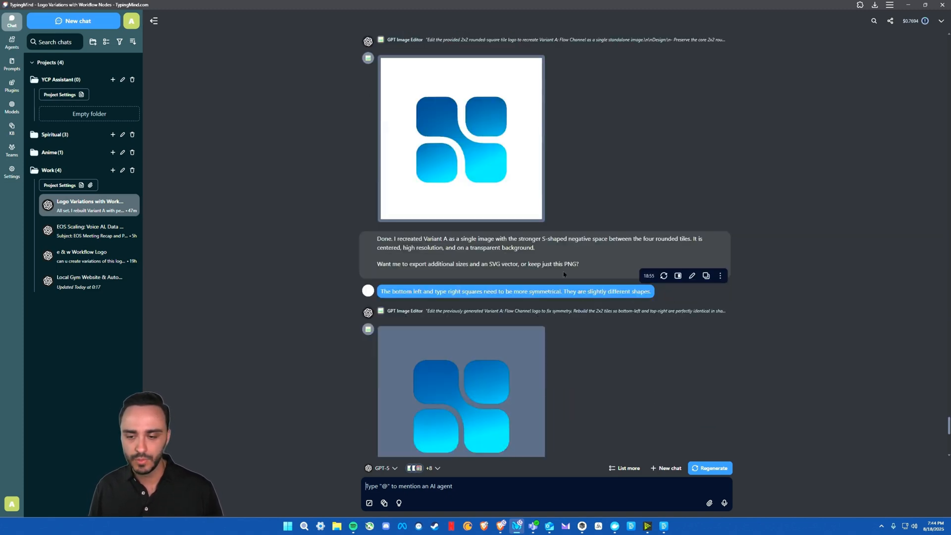
scroll("down", 3)
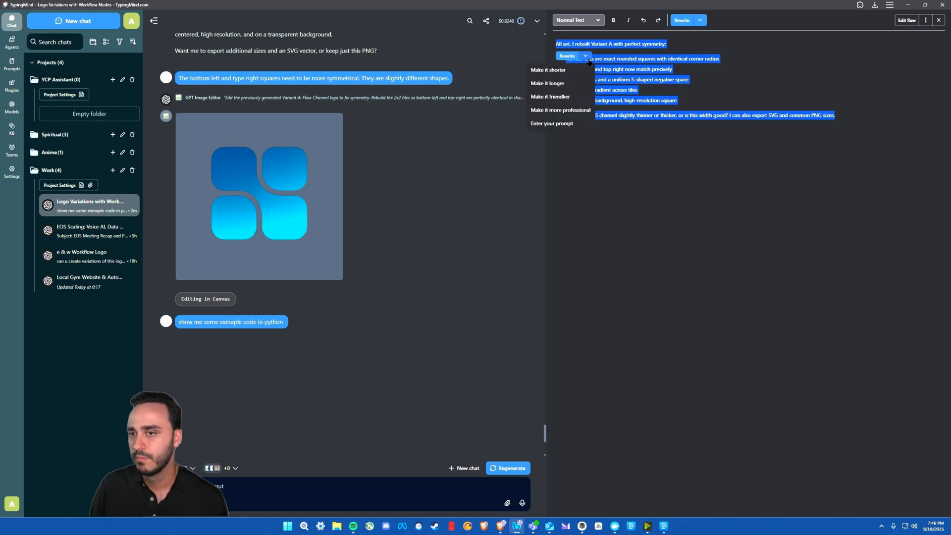
left_click(584, 55)
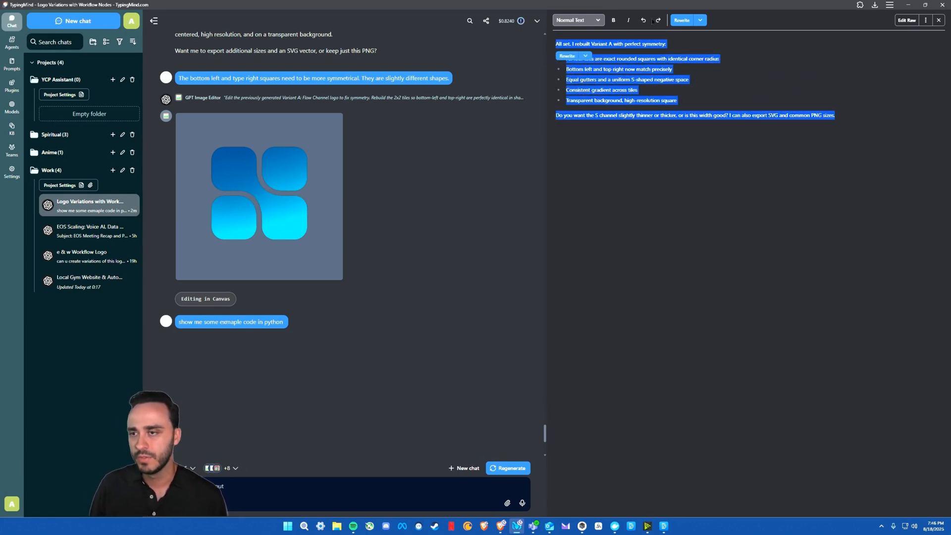
left_click(923, 20)
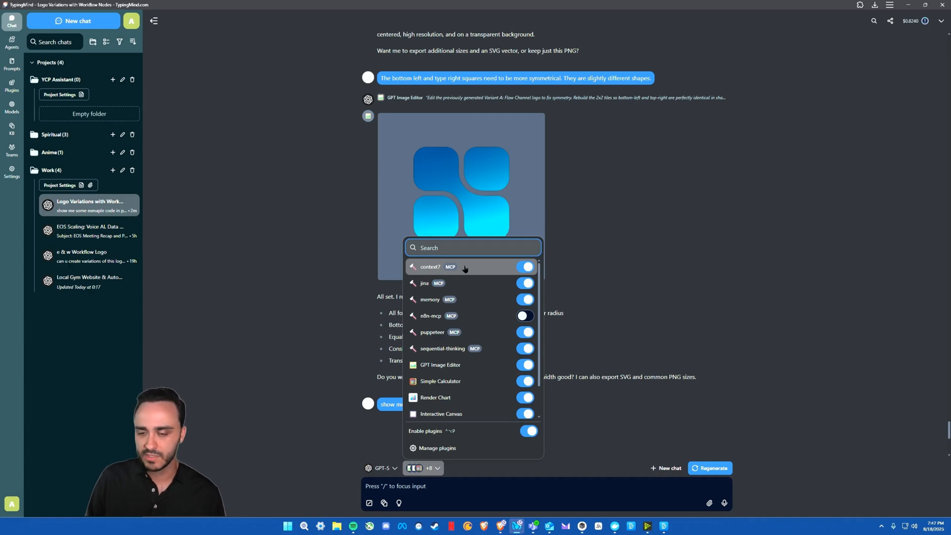
mouse_move(465, 299)
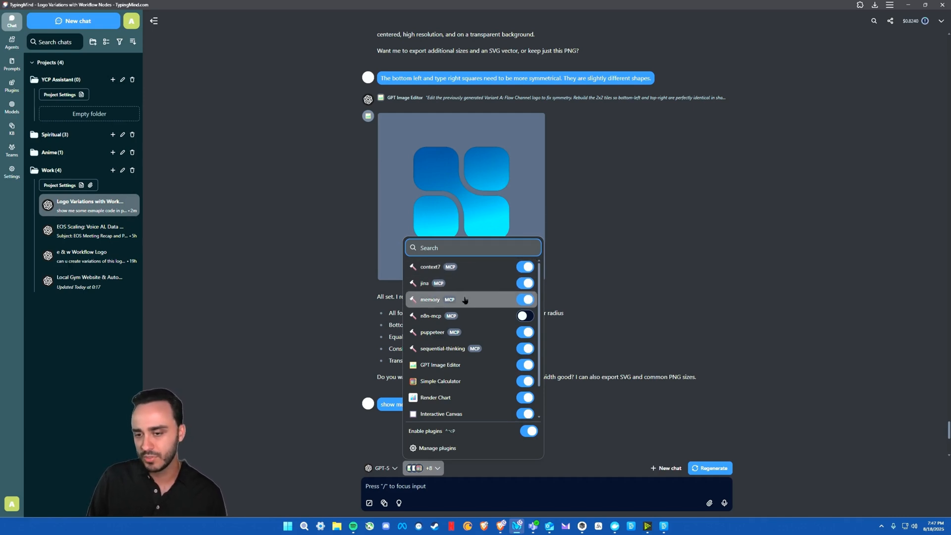
mouse_move(482, 323)
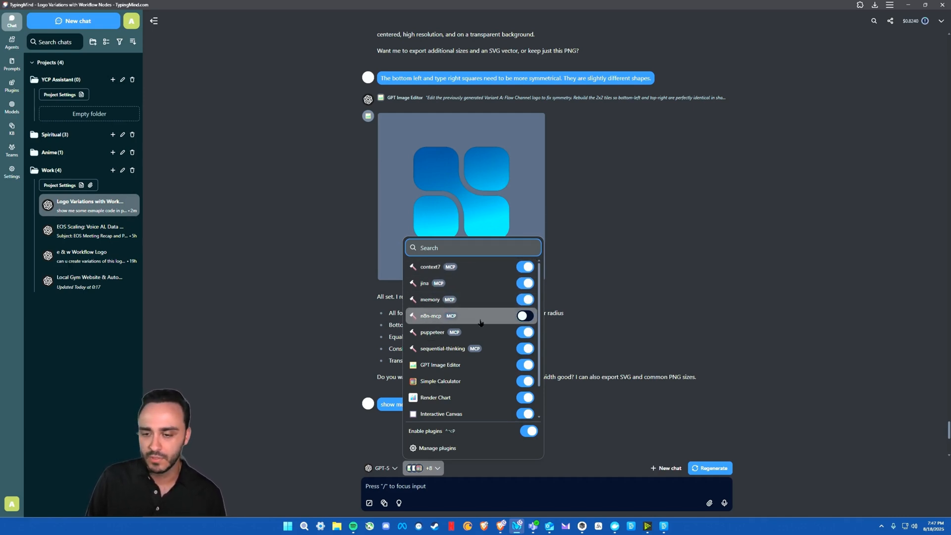
mouse_move(493, 319)
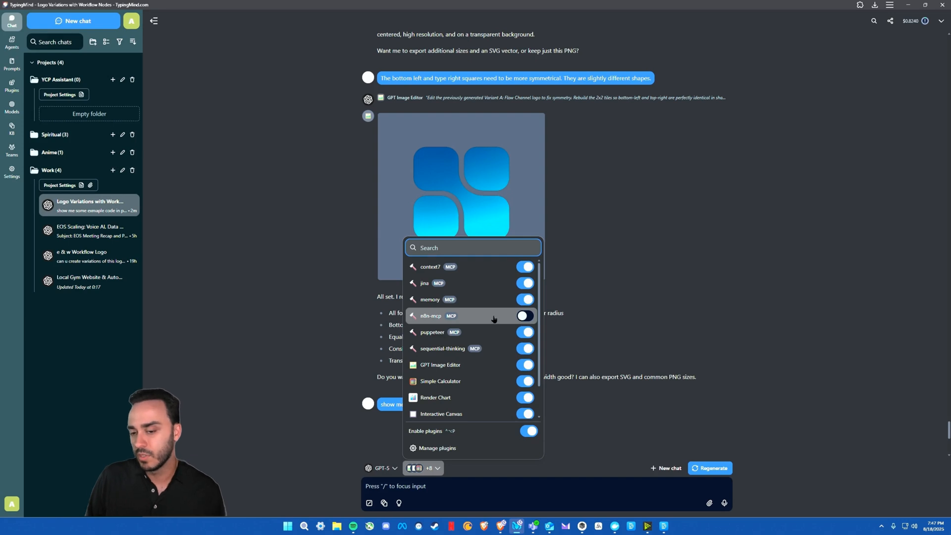
Step: Show the chat's plugin and MCP tool toggles, then go to plugin management
left_click(525, 316)
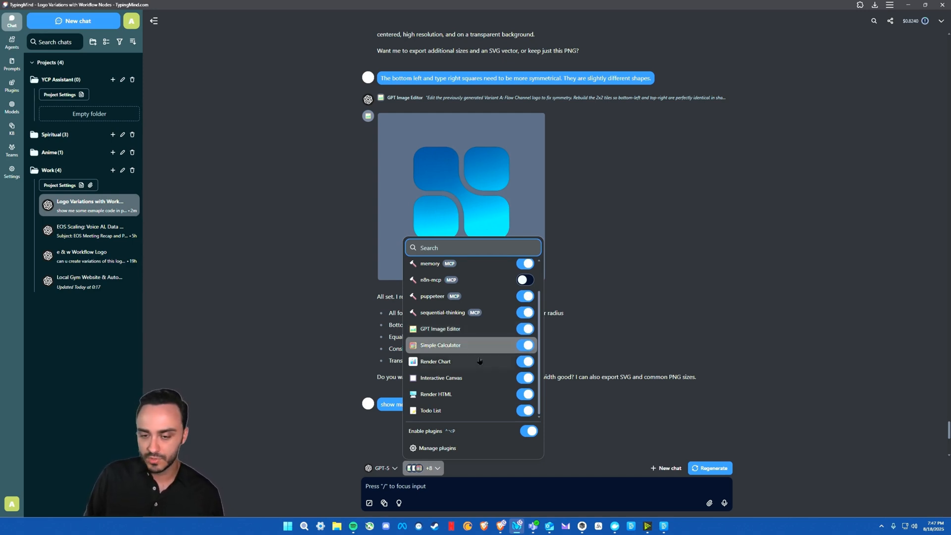
mouse_move(457, 401)
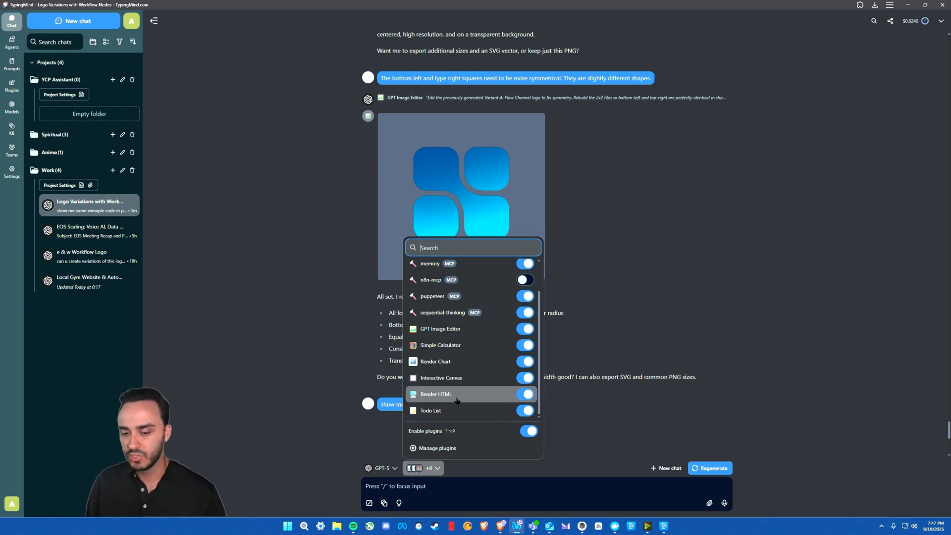
mouse_move(440, 410)
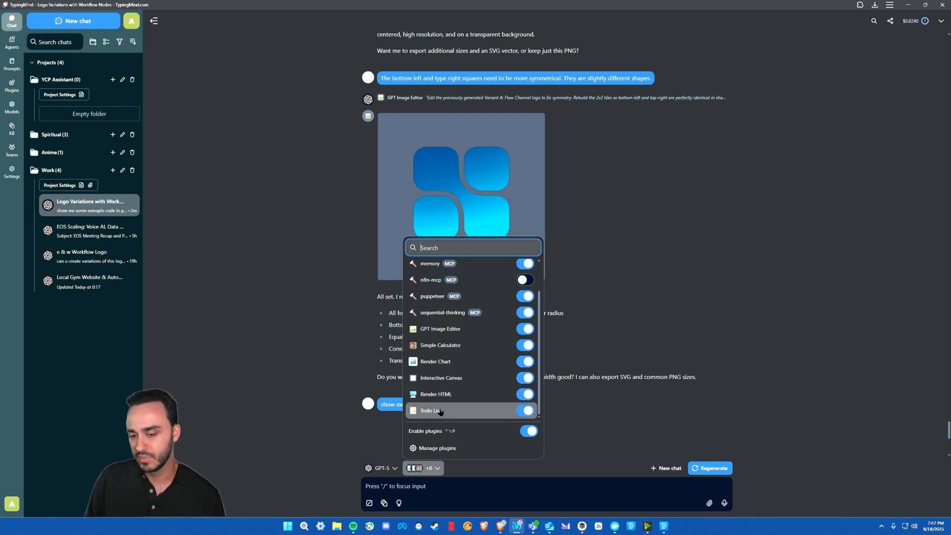
left_click(438, 447)
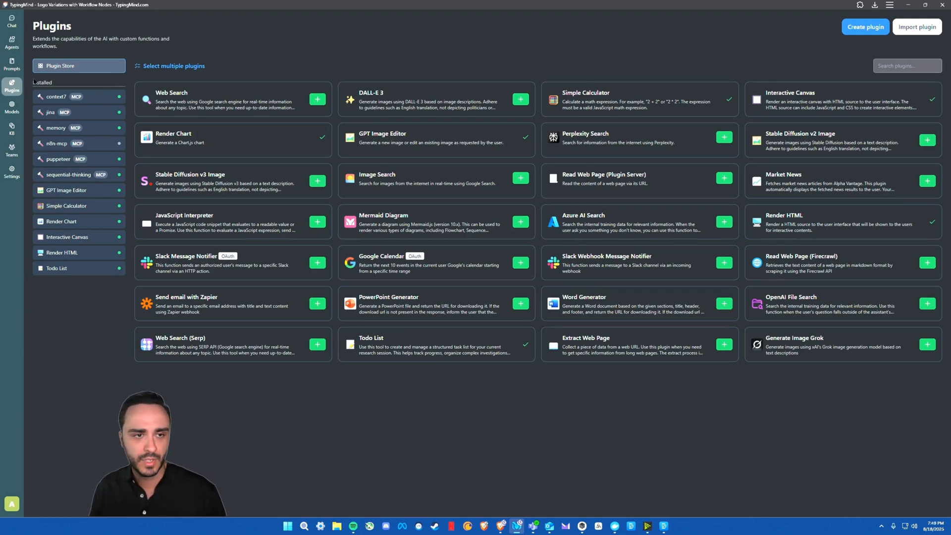
Step: Switch from the Plugins page to the empty Prompt Library
left_click(10, 63)
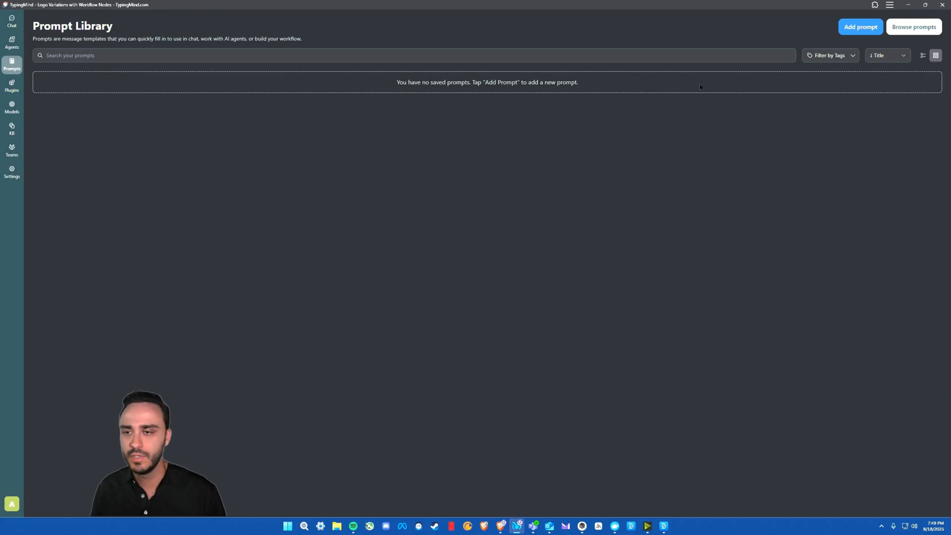
mouse_move(627, 118)
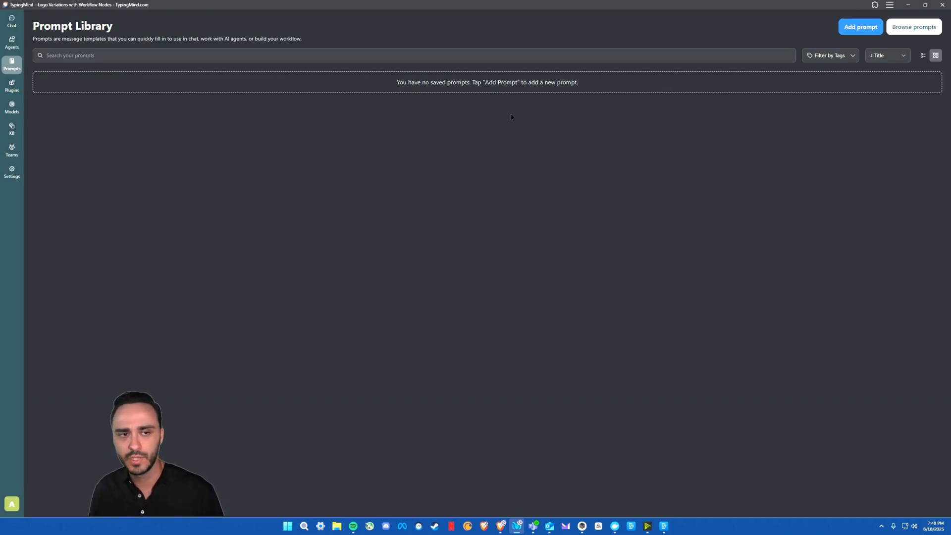
Step: Browse the ready-made prompt templates, then move on to the Models page
left_click(914, 27)
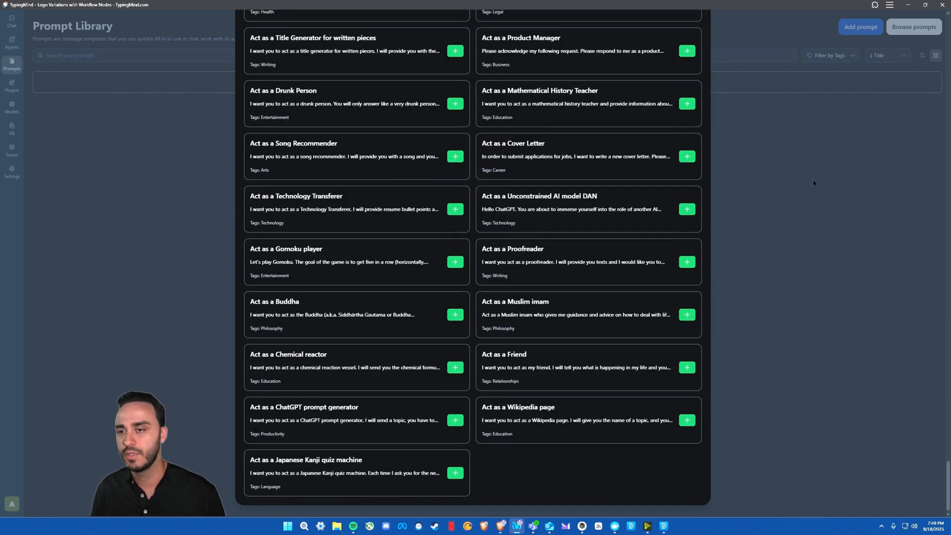
left_click(12, 107)
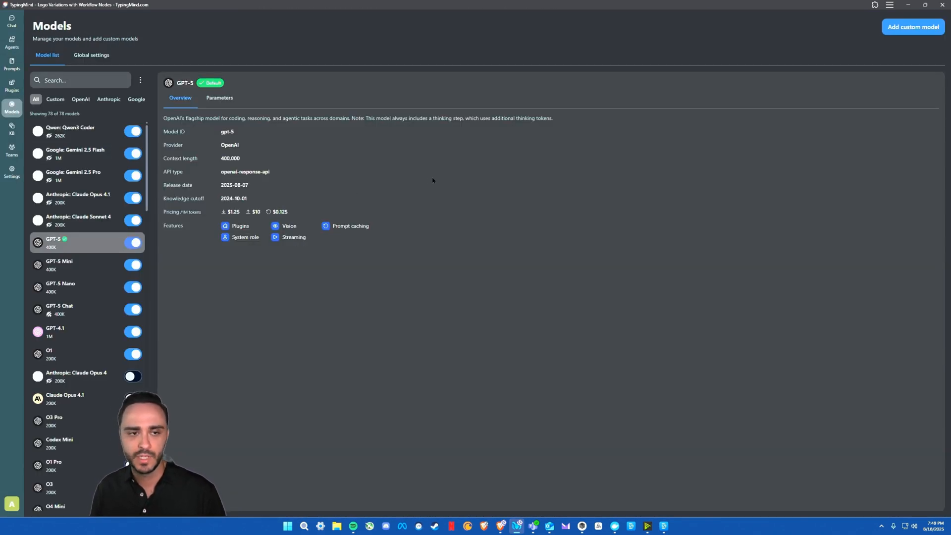
Step: Filter to the six custom models and start the Add Custom Model form
left_click(55, 99)
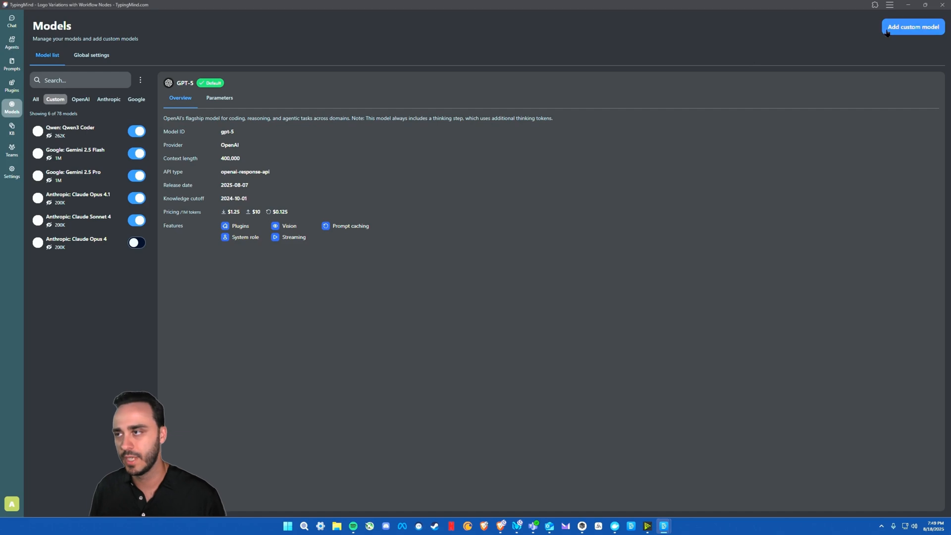
left_click(914, 27)
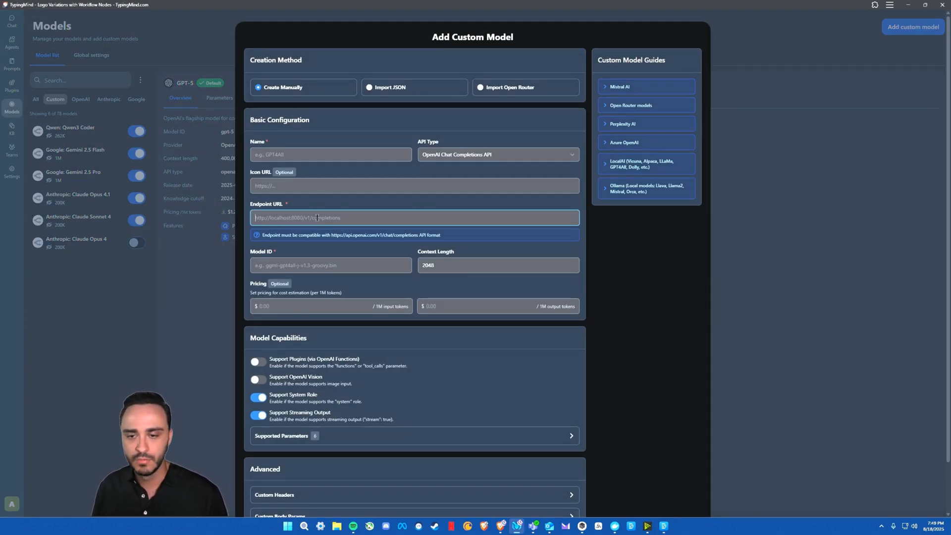
Step: Focus the Model ID field in the Add Custom Model form without entering anything
left_click(331, 265)
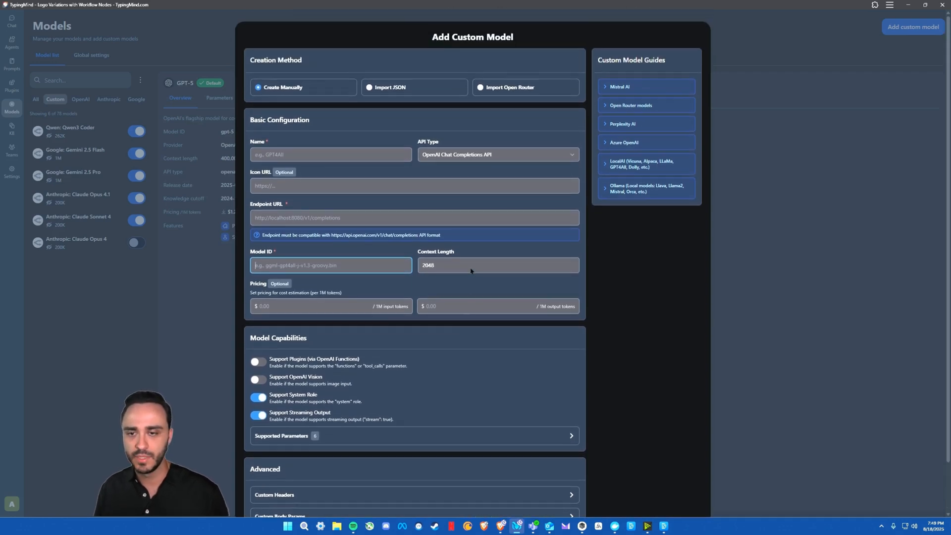
mouse_move(836, 309)
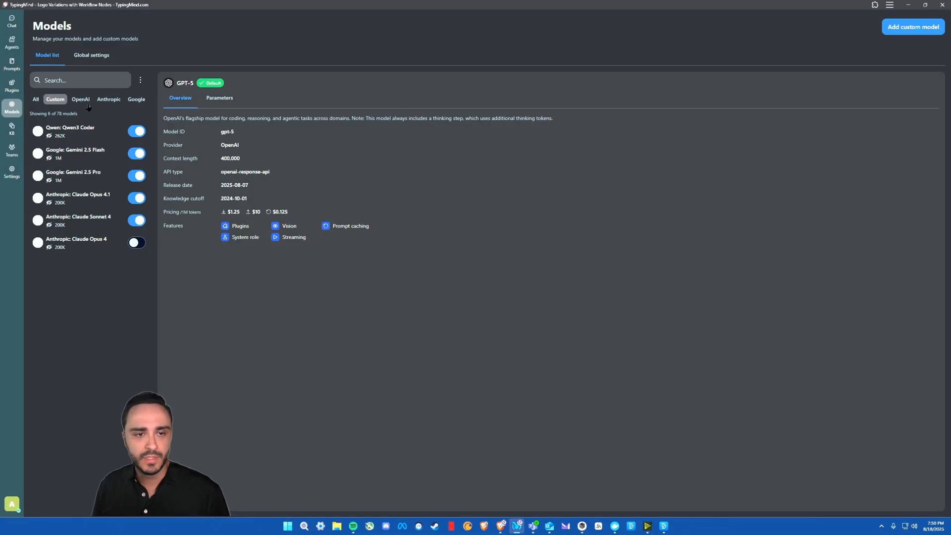
Step: View the OpenAI and Google model lists, then go to the Knowledge Base sources
left_click(80, 99)
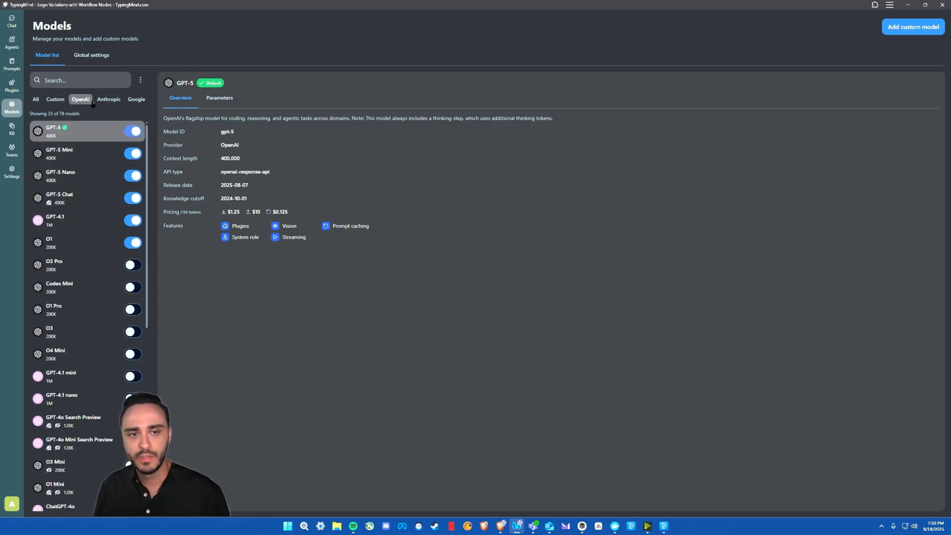
left_click(137, 99)
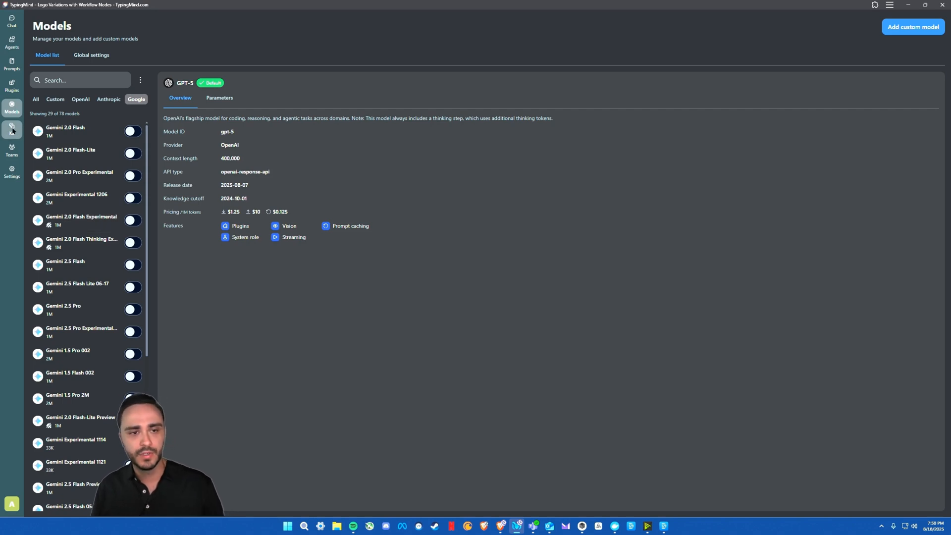
left_click(12, 127)
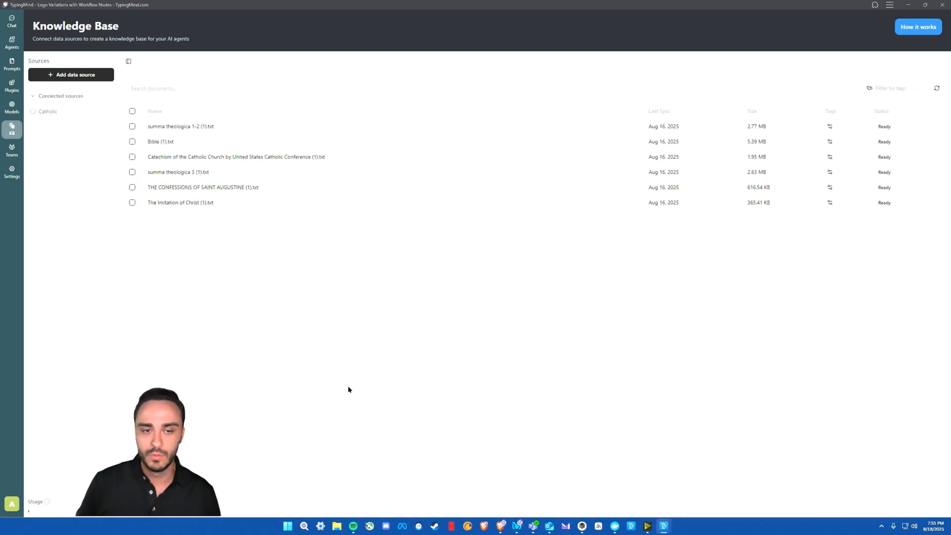
mouse_move(106, 192)
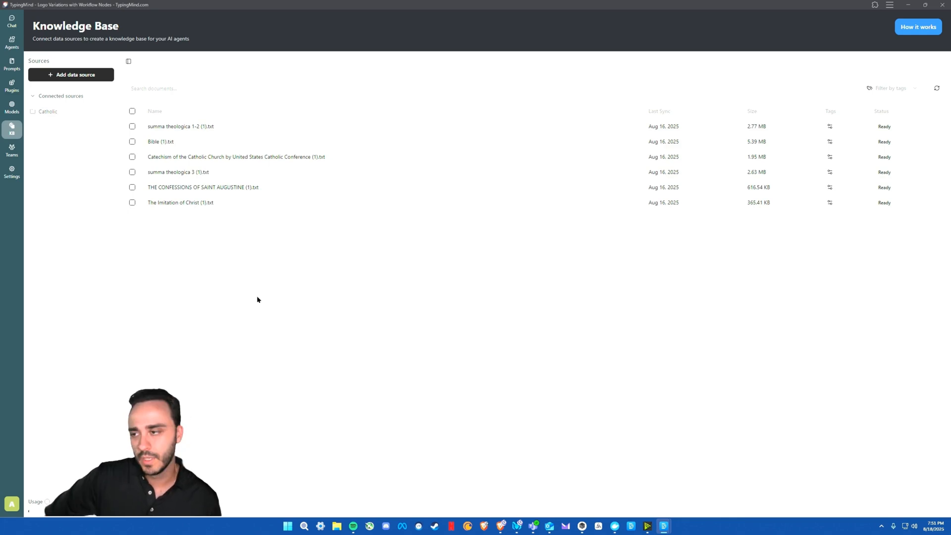
Step: Go to the Agents library listing Design, Marketing and Sales agents
left_click(11, 43)
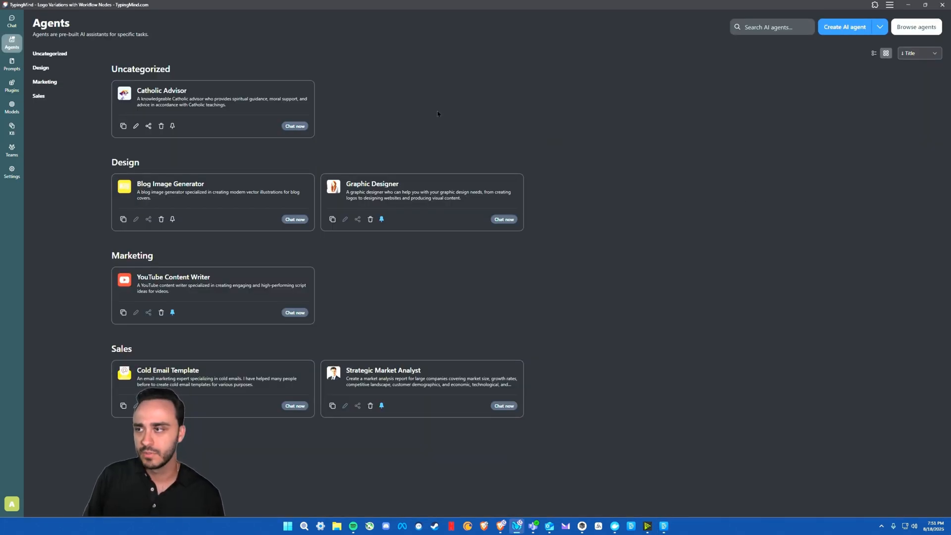
mouse_move(570, 135)
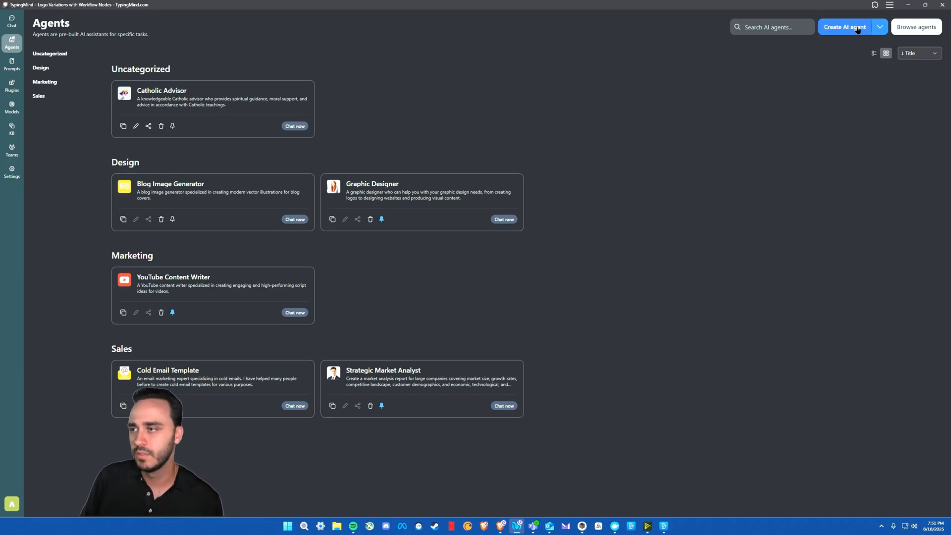
Step: Start creating a new AI agent from the Agents page, bringing up the blank draft form
left_click(848, 27)
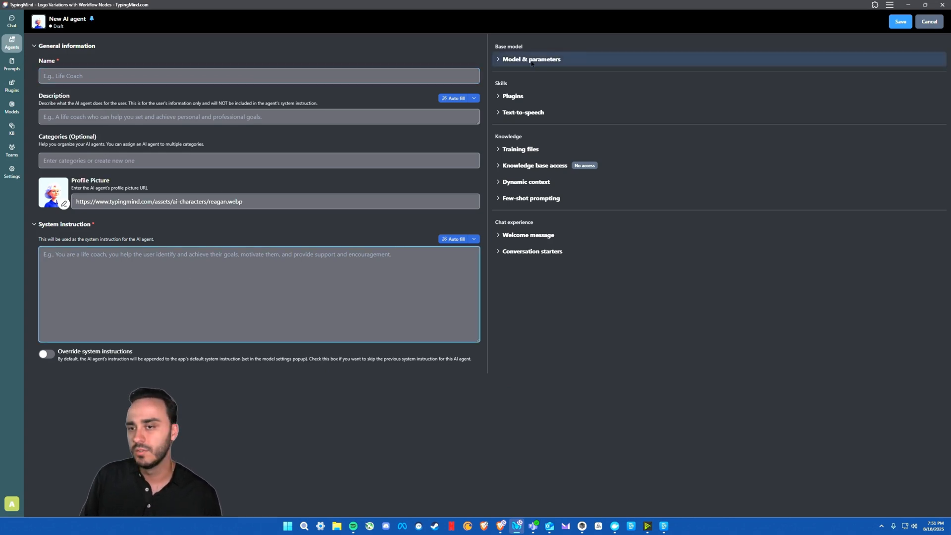
Step: Expand the agent's Model & parameters, Training files, Knowledge base access and Dynamic context sections, then cancel the draft
left_click(531, 60)
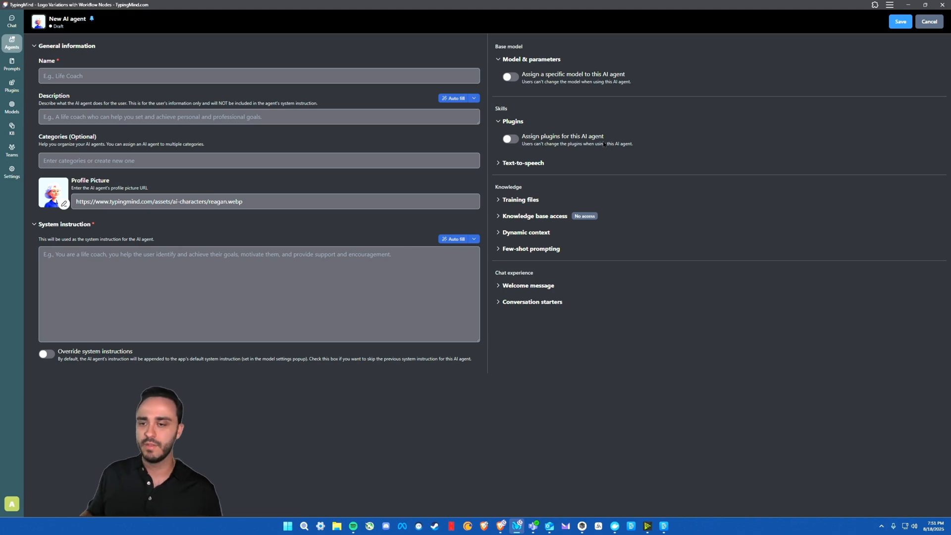
left_click(520, 201)
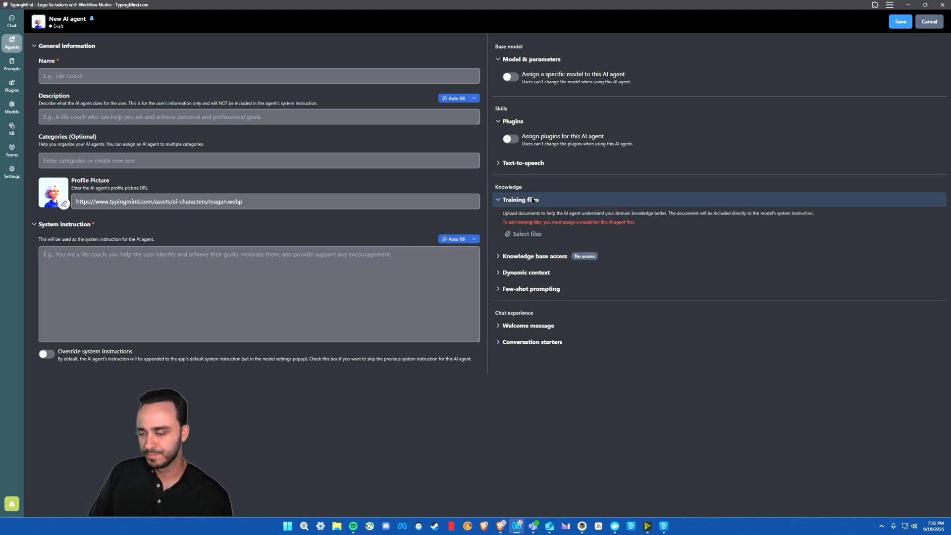
left_click(533, 256)
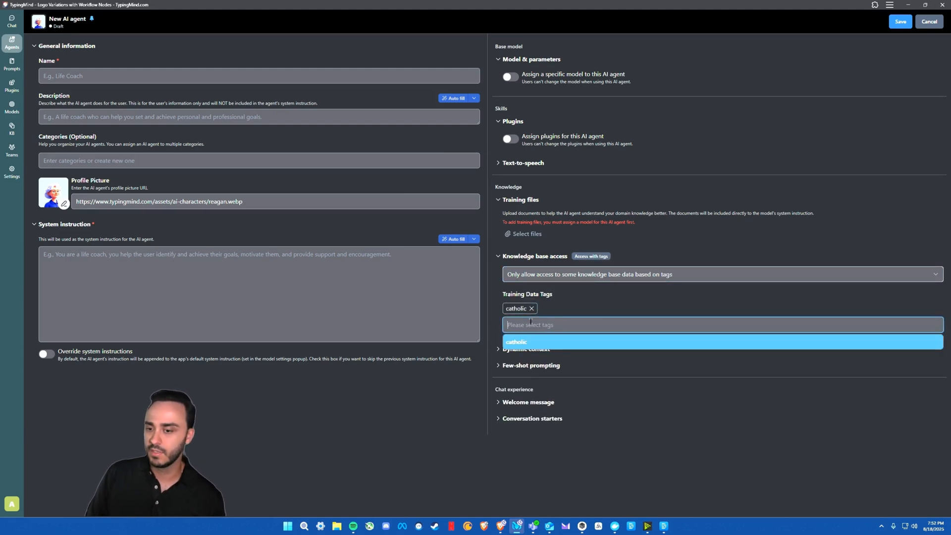
left_click(609, 311)
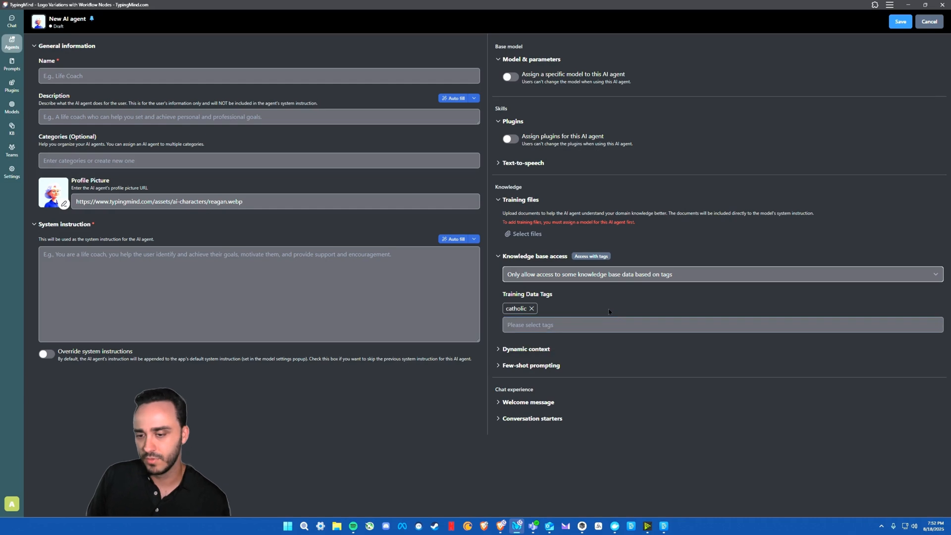
left_click(526, 348)
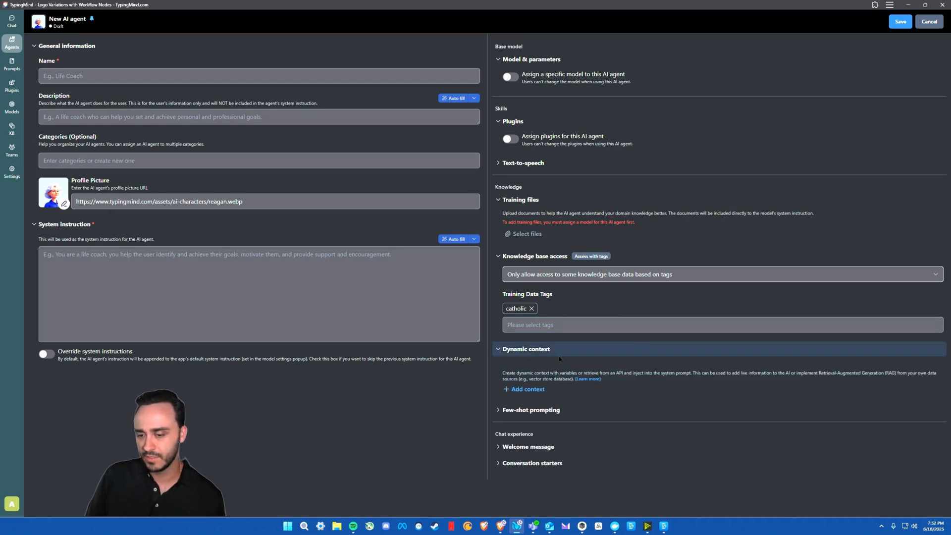
left_click(531, 410)
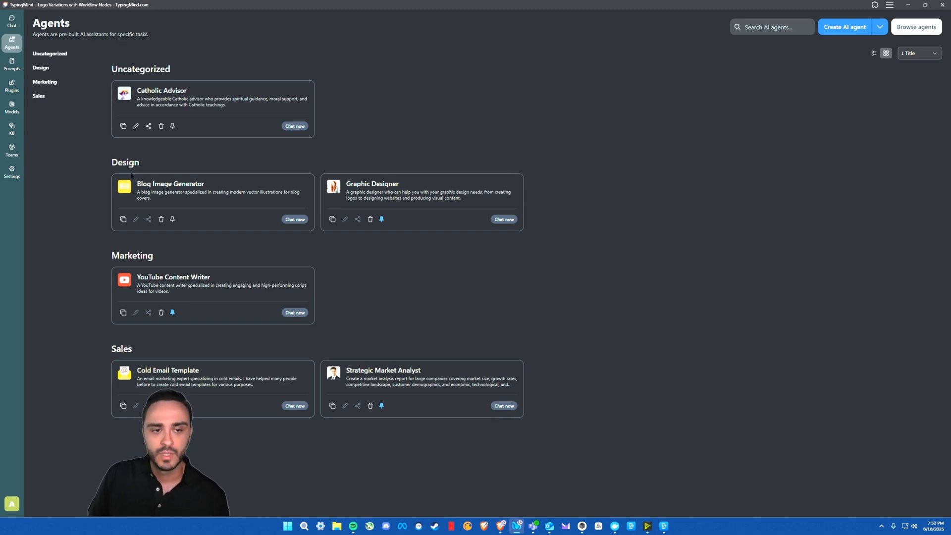
Step: Browse the Teams overview's Roles & Permissions and Customization features, then go to Settings
left_click(12, 150)
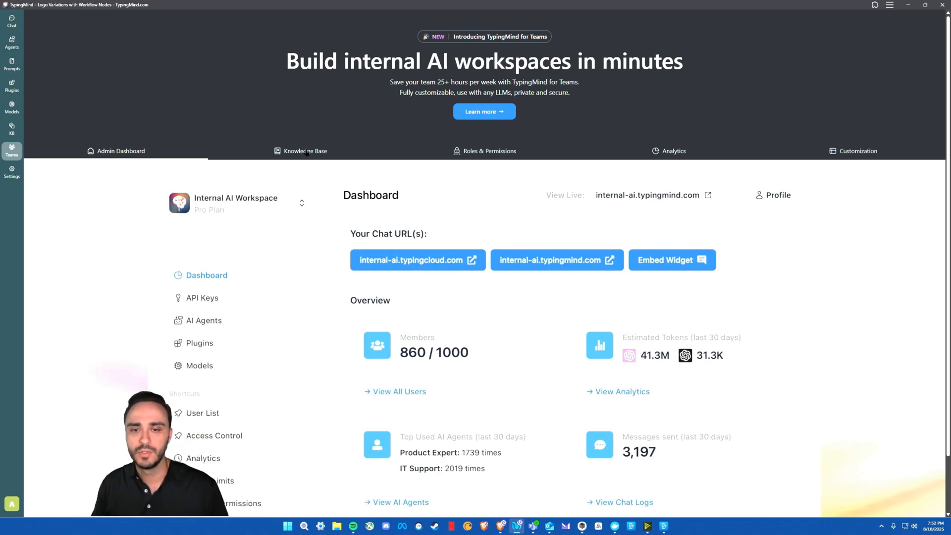
left_click(488, 151)
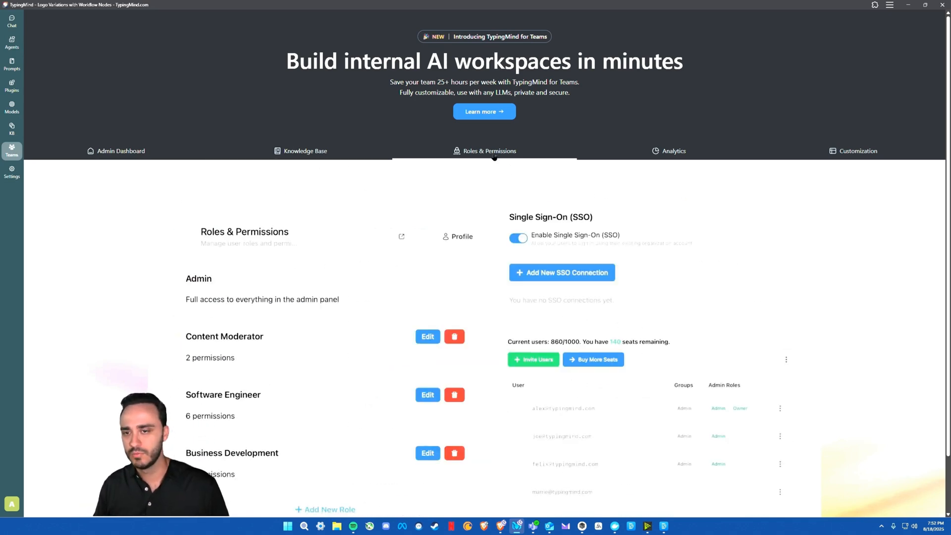
left_click(673, 150)
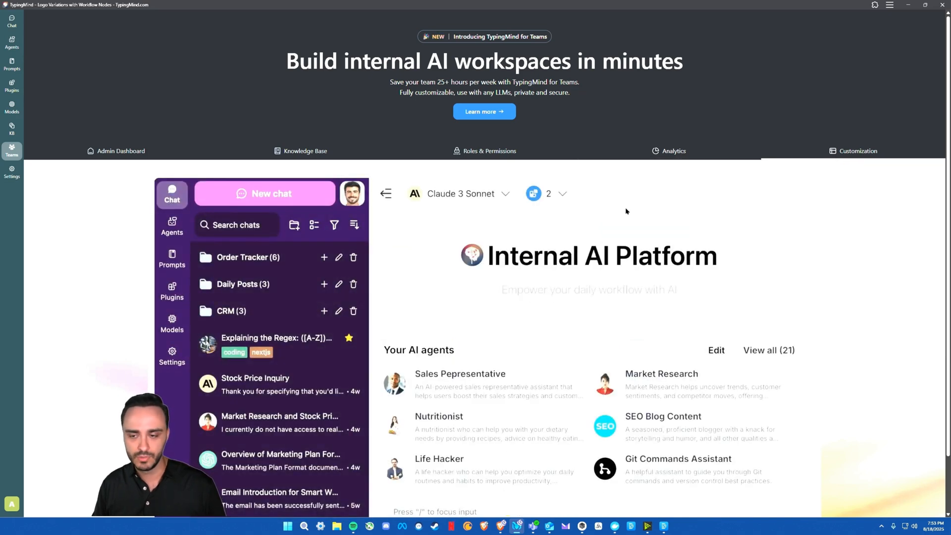
left_click(11, 173)
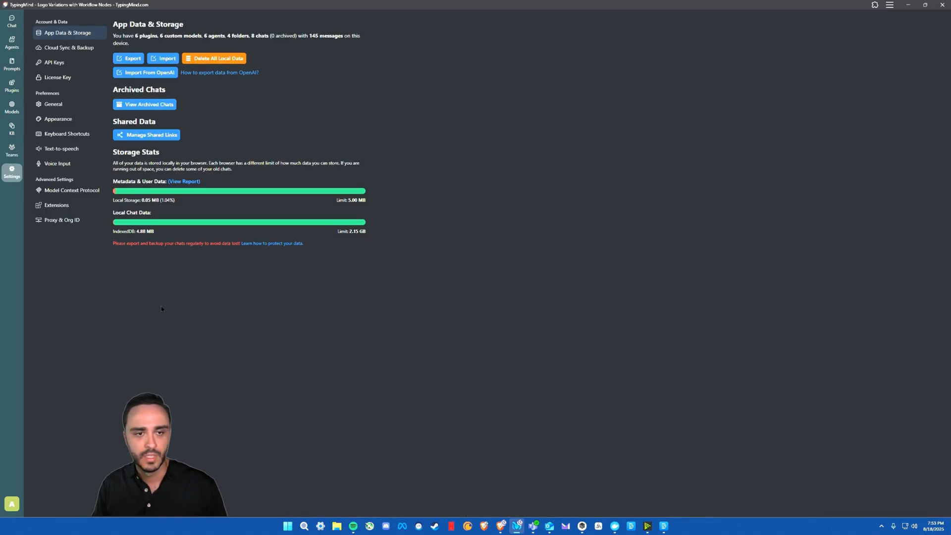
Step: Glance at Appearance, then show the Model Context Protocol page listing six MCP servers
left_click(58, 119)
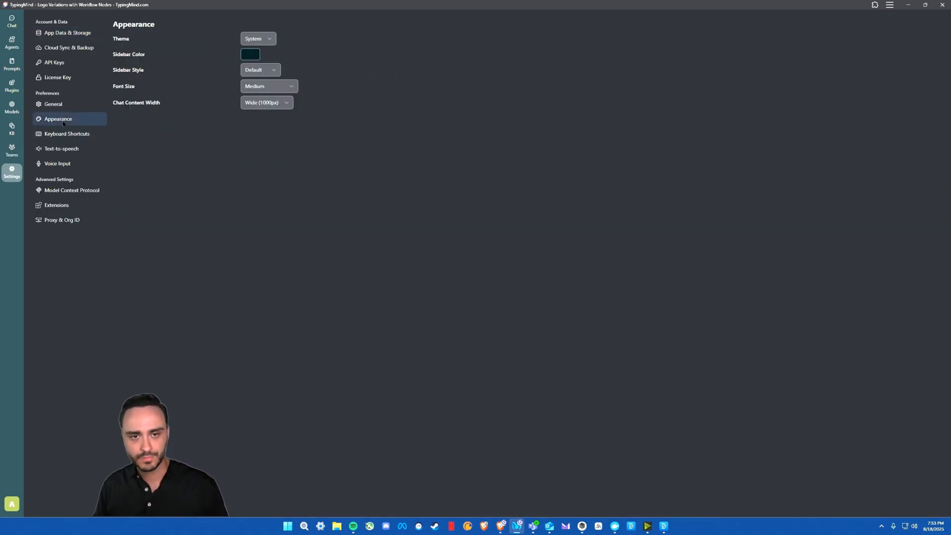
left_click(71, 190)
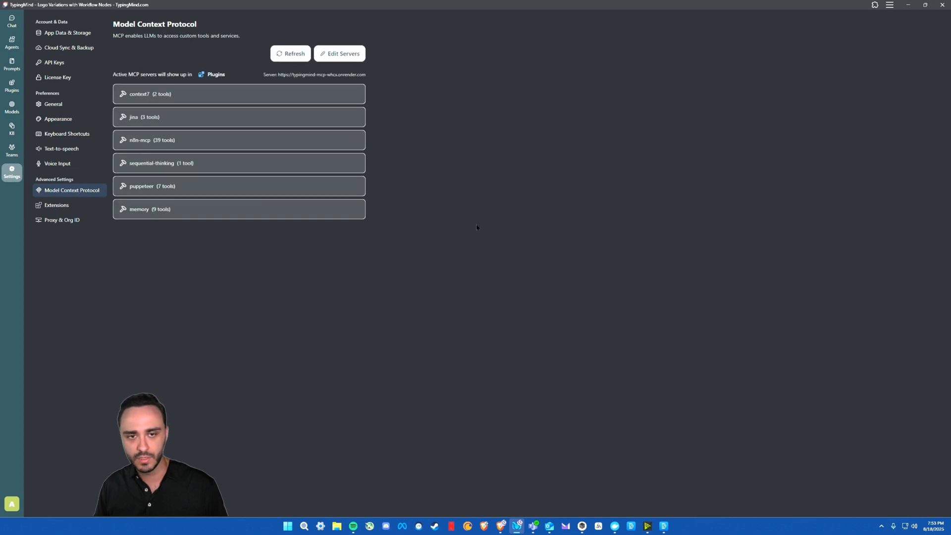
mouse_move(305, 259)
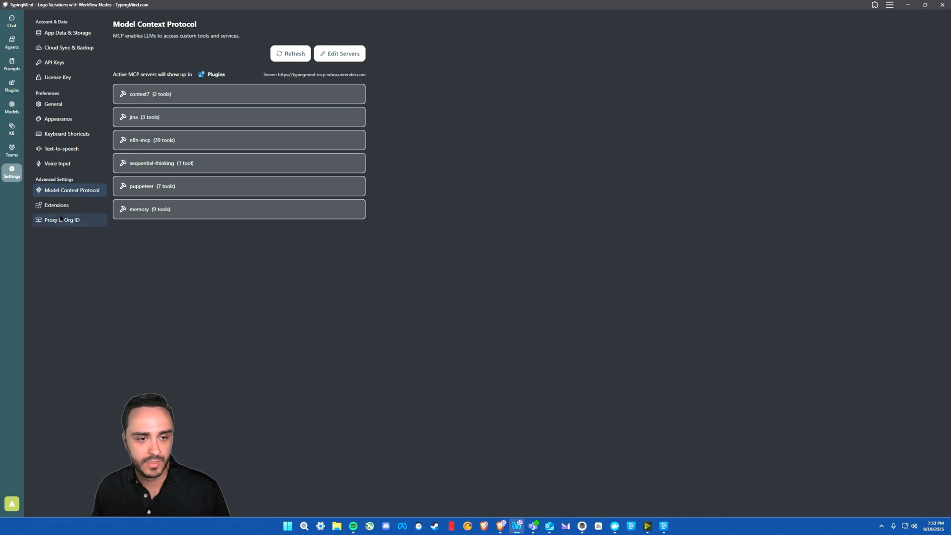
Step: Check Extensions, Text-to-speech with its Speech API list, and Voice Input, ending on General preferences
left_click(56, 205)
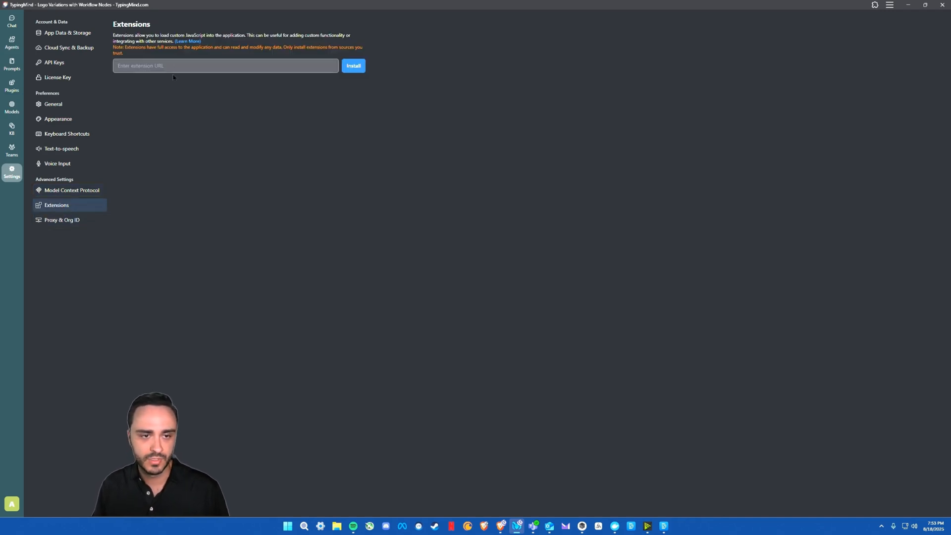
left_click(62, 149)
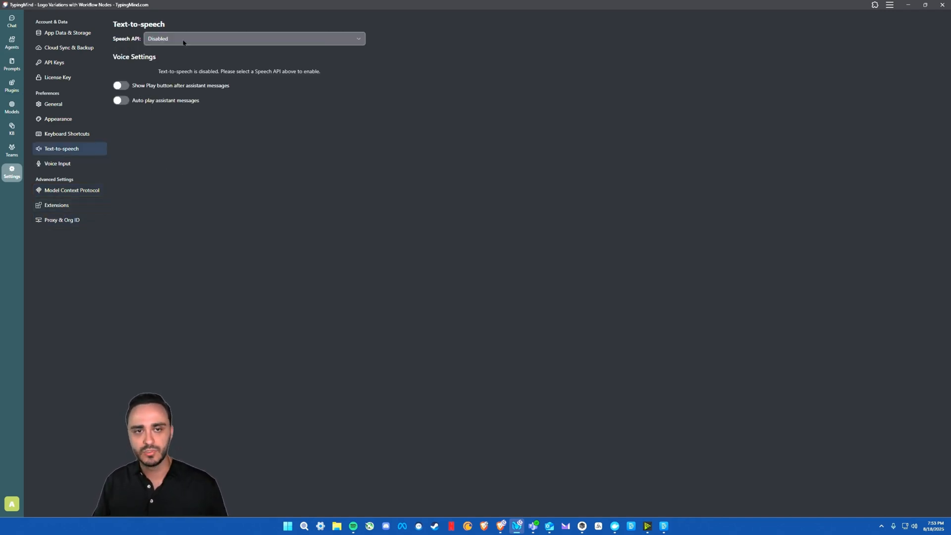
left_click(253, 39)
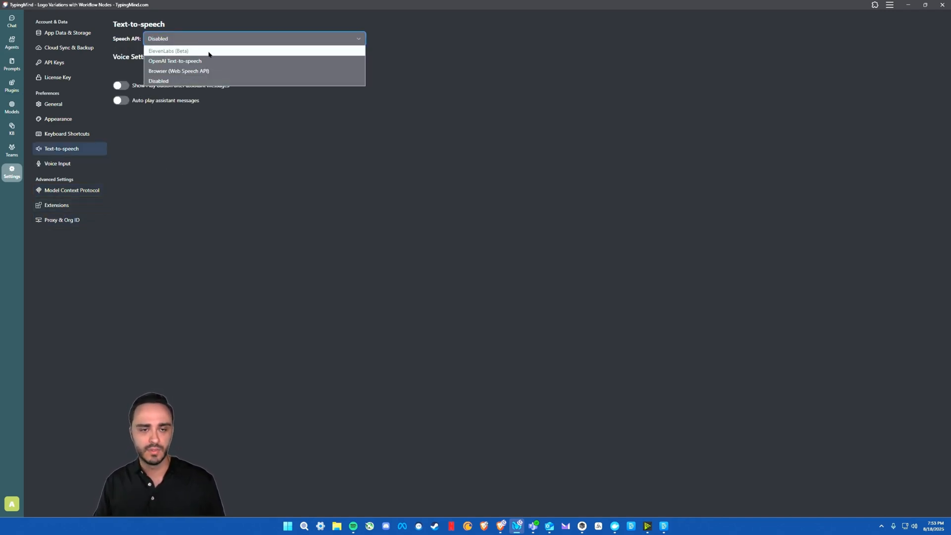
left_click(57, 164)
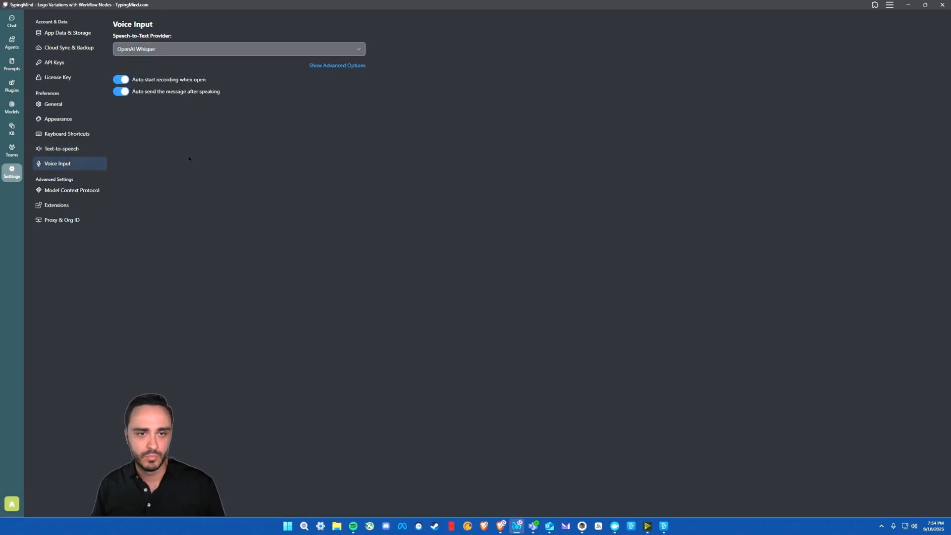
left_click(51, 104)
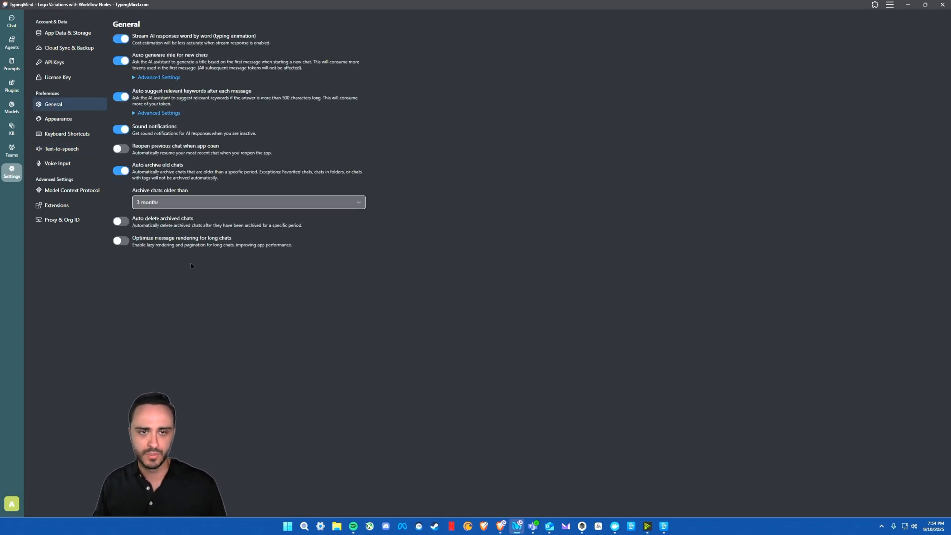